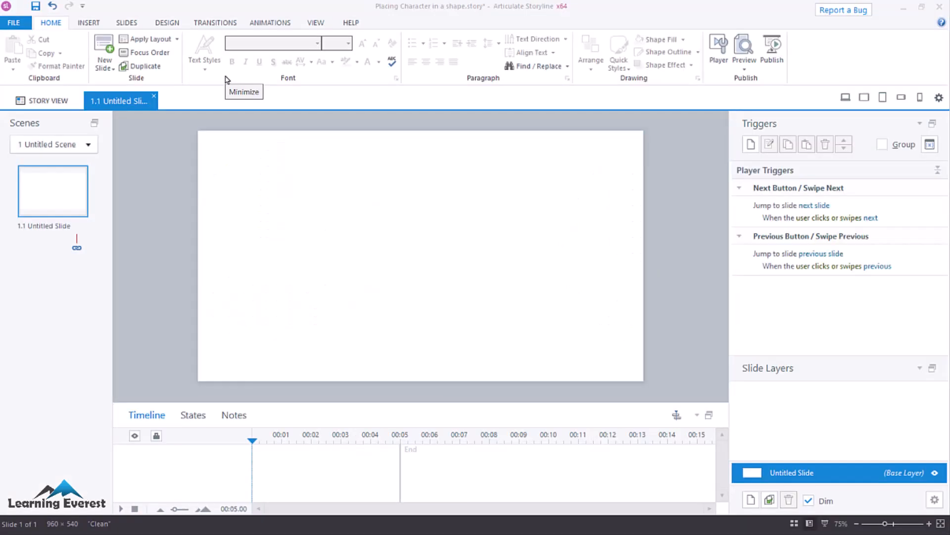
pyautogui.moveTo(108, 26)
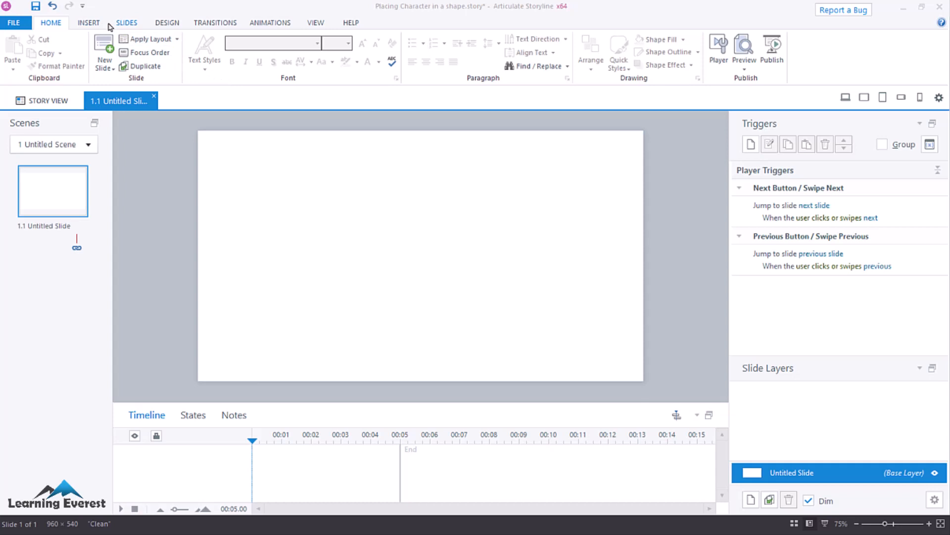
# Show the Insert tab's content options for the blank untitled slide
pyautogui.click(88, 23)
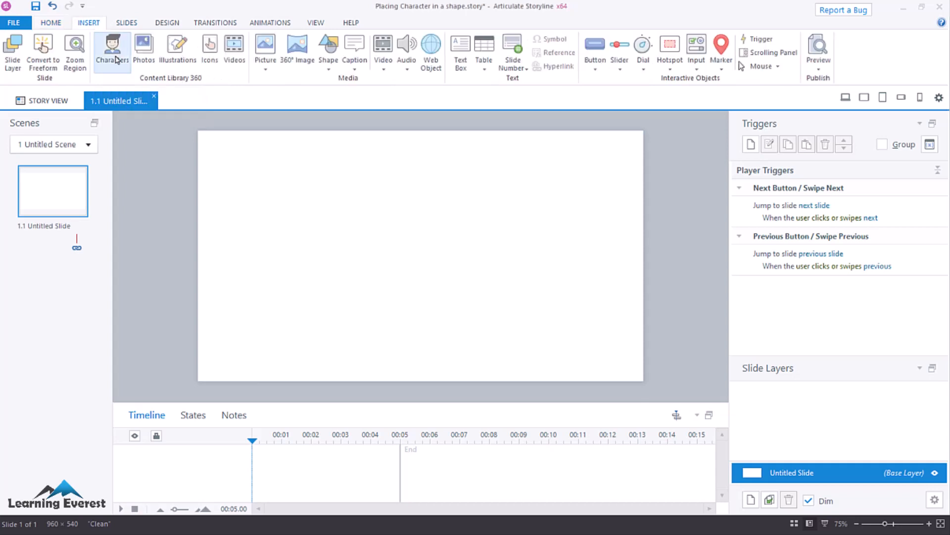
# Insert Lucas from the character library with a Happy expression and Hands on hips pose
pyautogui.click(111, 53)
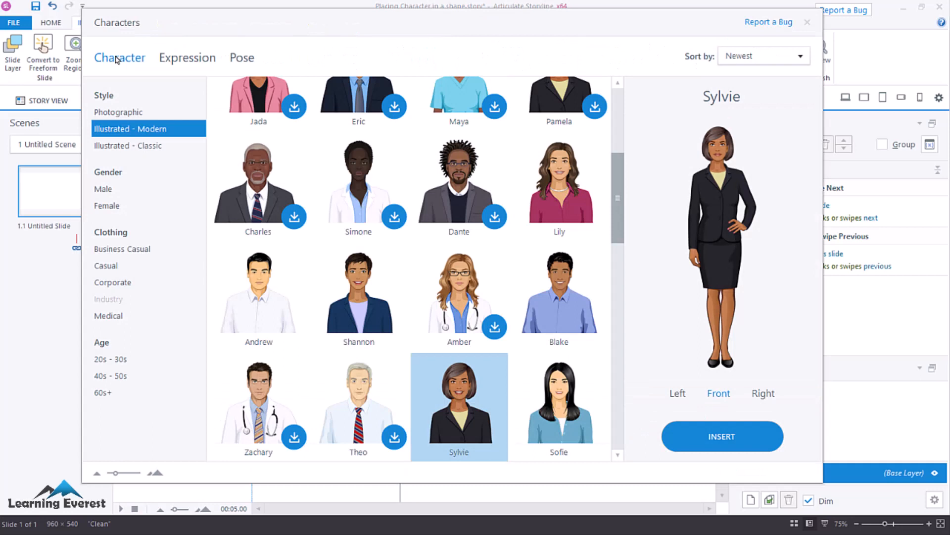
pyautogui.scroll(-3)
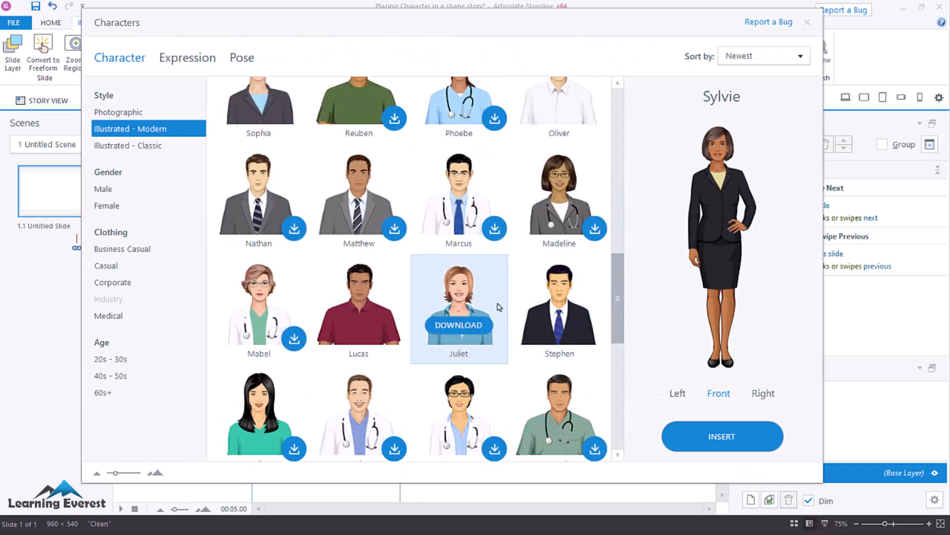
pyautogui.click(358, 302)
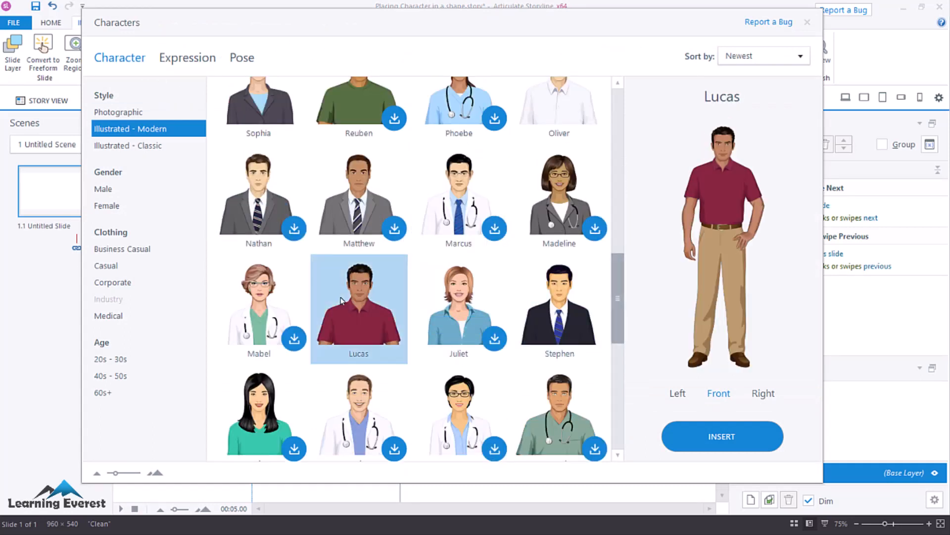
pyautogui.click(187, 57)
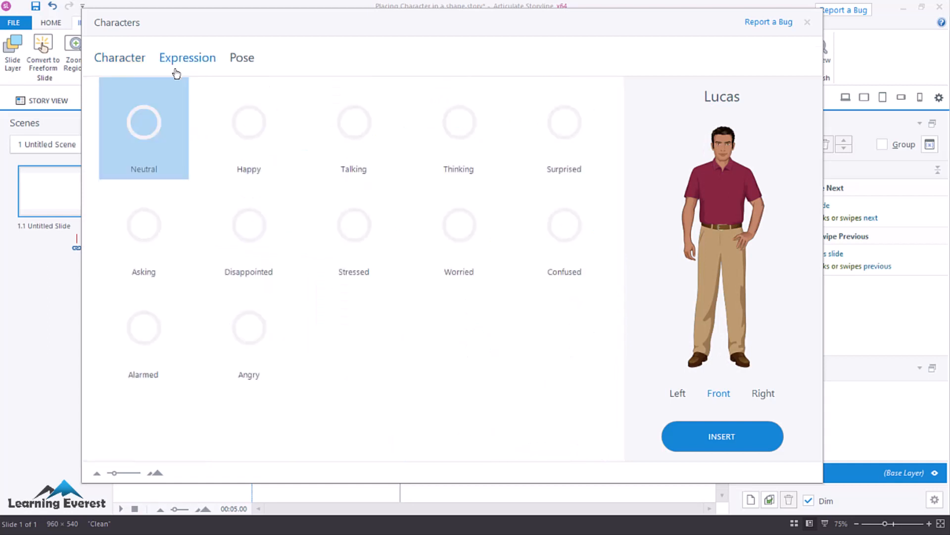
pyautogui.click(248, 124)
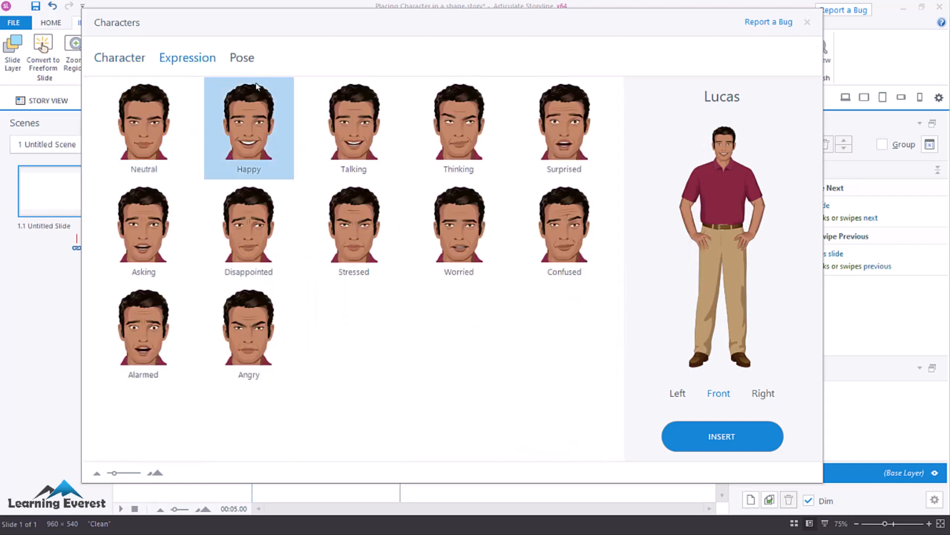
pyautogui.click(241, 58)
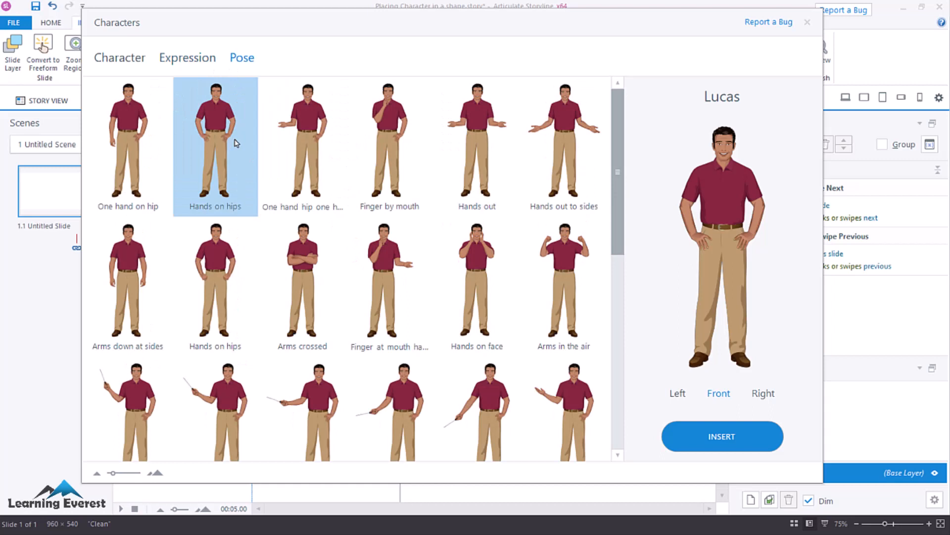
pyautogui.click(721, 436)
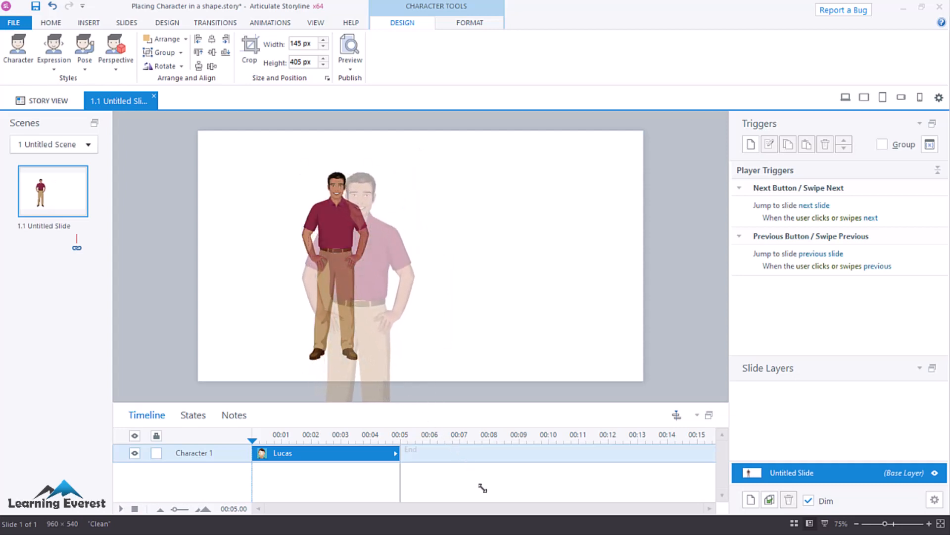
# Mask the Lucas portrait into an oval picture shape and bring up Picture Border
pyautogui.click(469, 22)
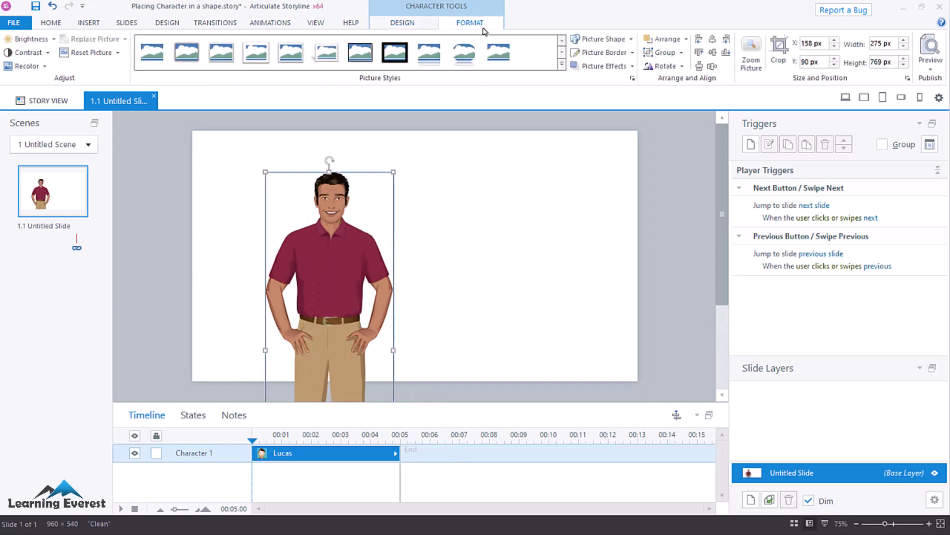
pyautogui.moveTo(779, 52)
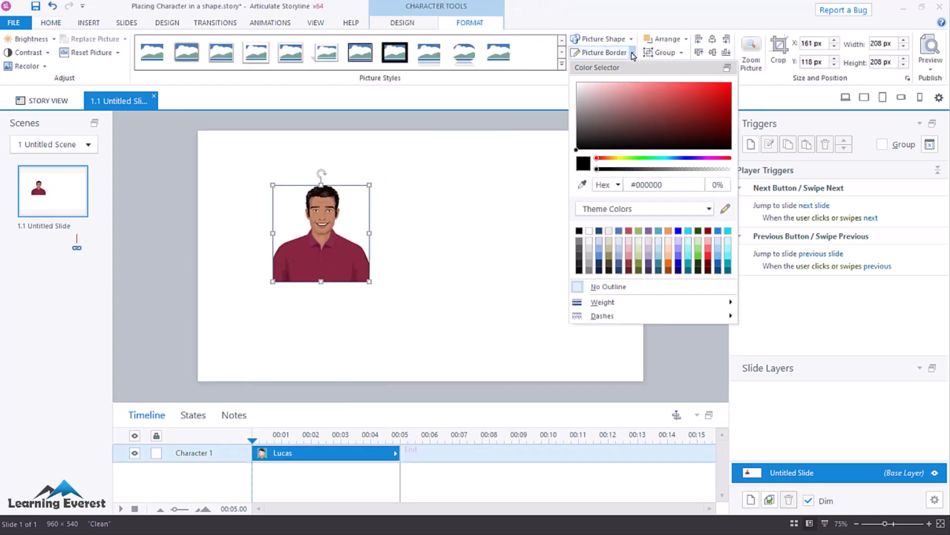
pyautogui.click(600, 39)
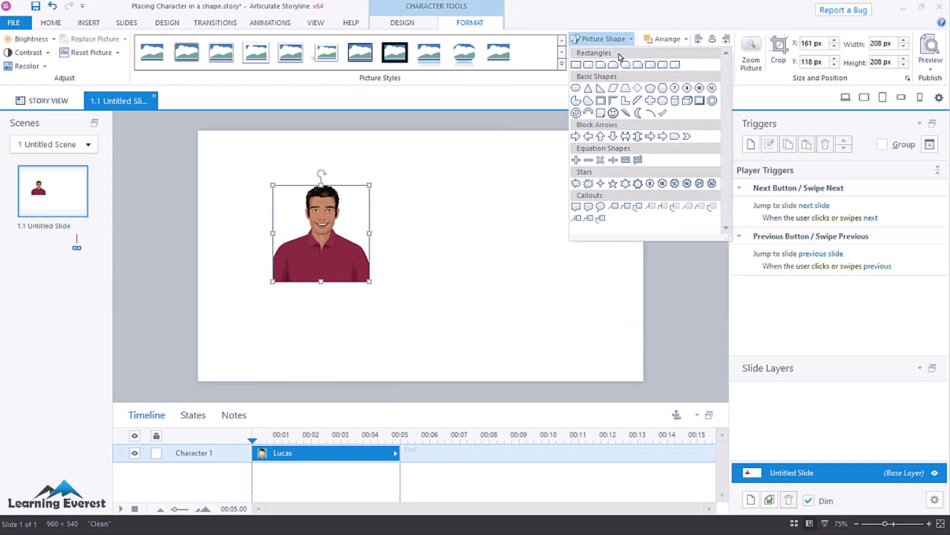
pyautogui.click(578, 89)
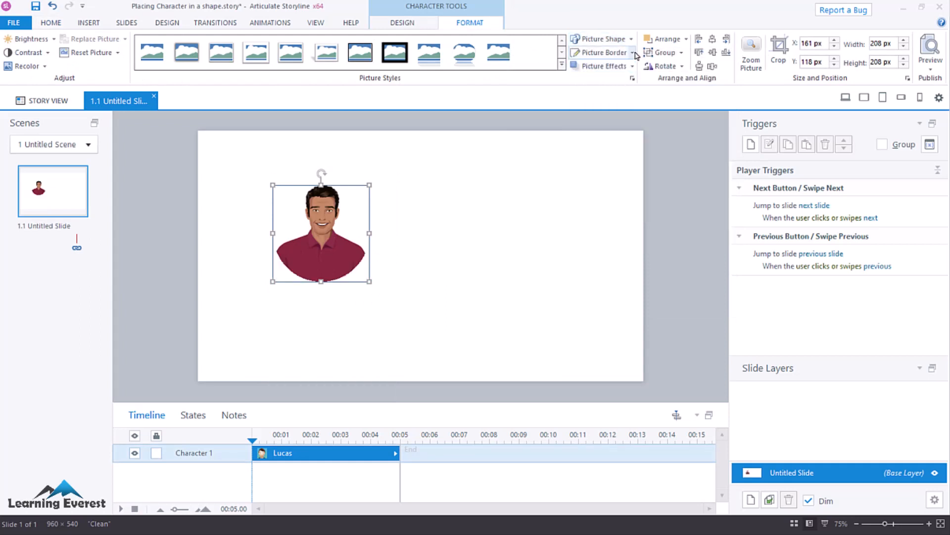
pyautogui.click(635, 53)
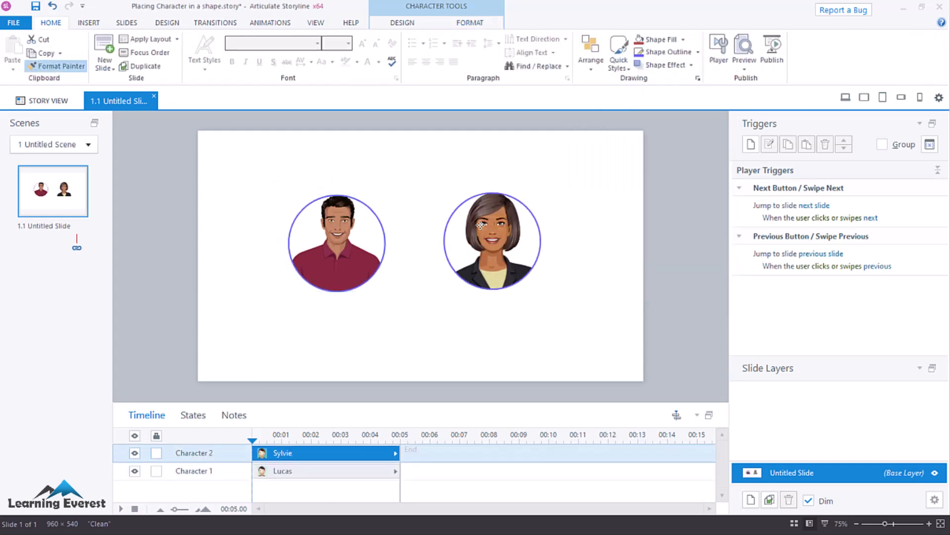
# Add Sylvie's circular portrait, rename layers, add a caption and a second slide
pyautogui.click(491, 242)
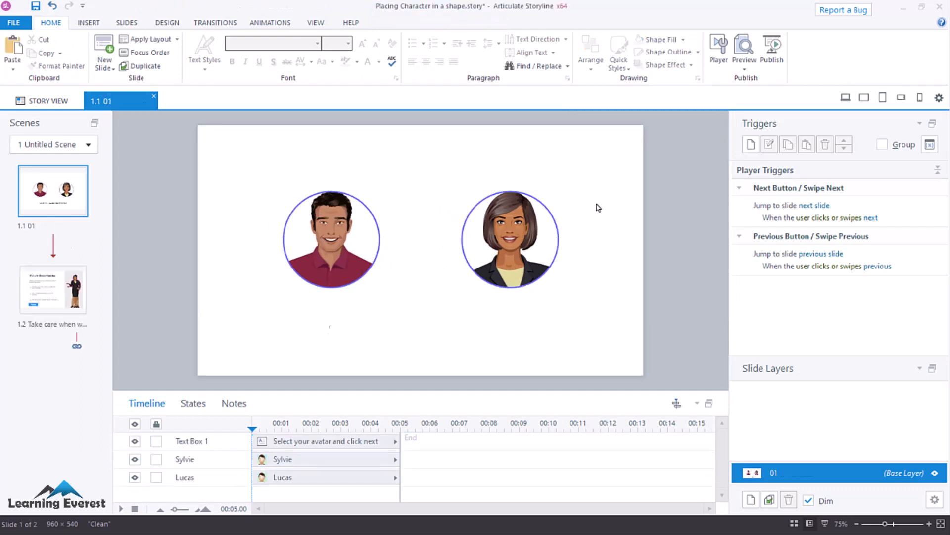
pyautogui.moveTo(568, 188)
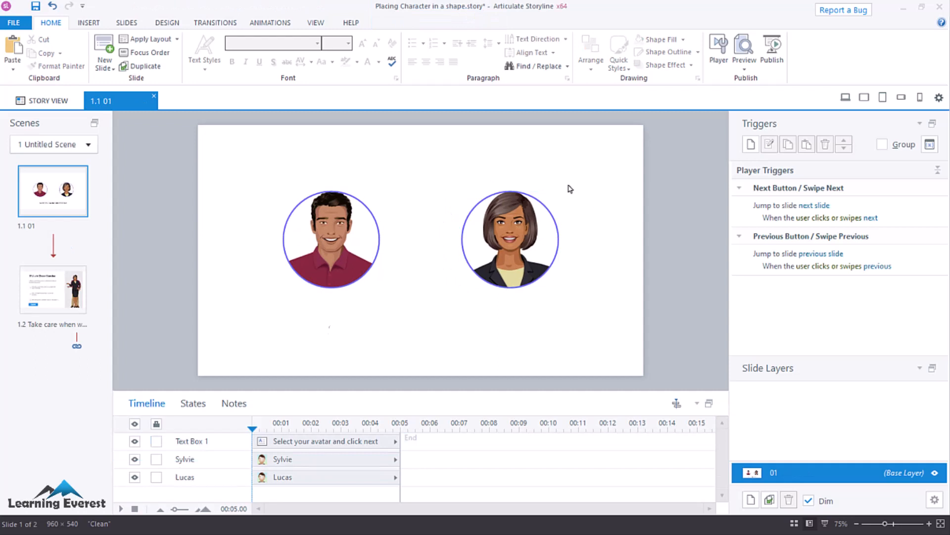
pyautogui.moveTo(445, 187)
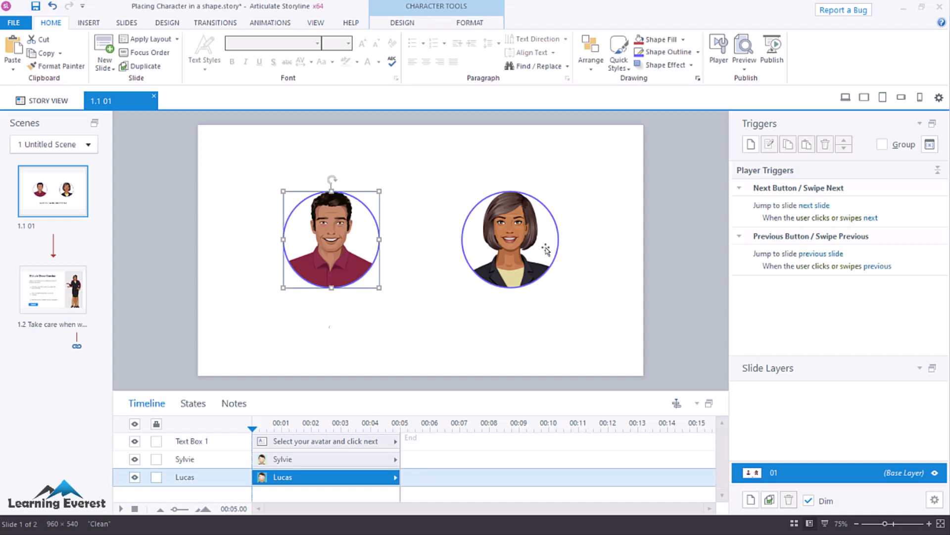
# Group the Lucas and Sylvie portraits into a new button set, then deselect them
pyautogui.click(389, 232)
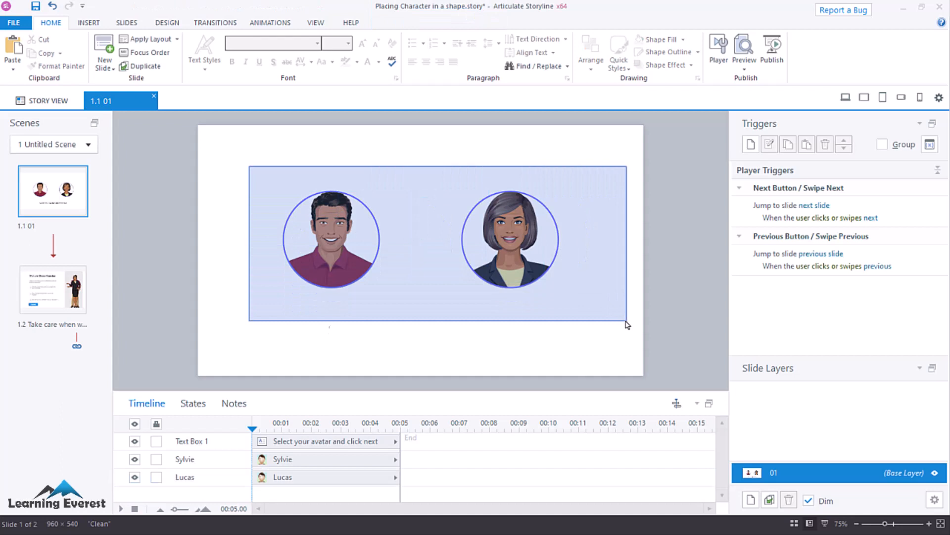
pyautogui.rightClick(511, 240)
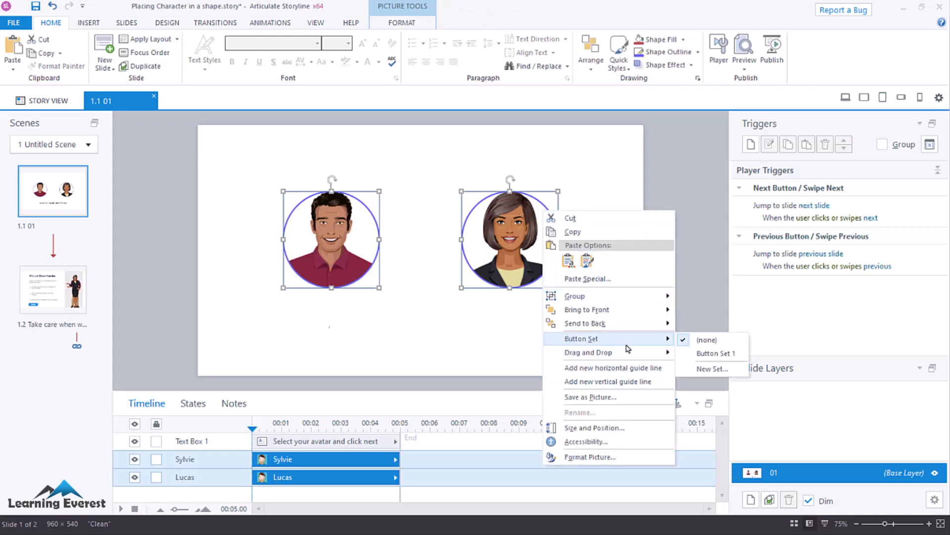
pyautogui.moveTo(716, 353)
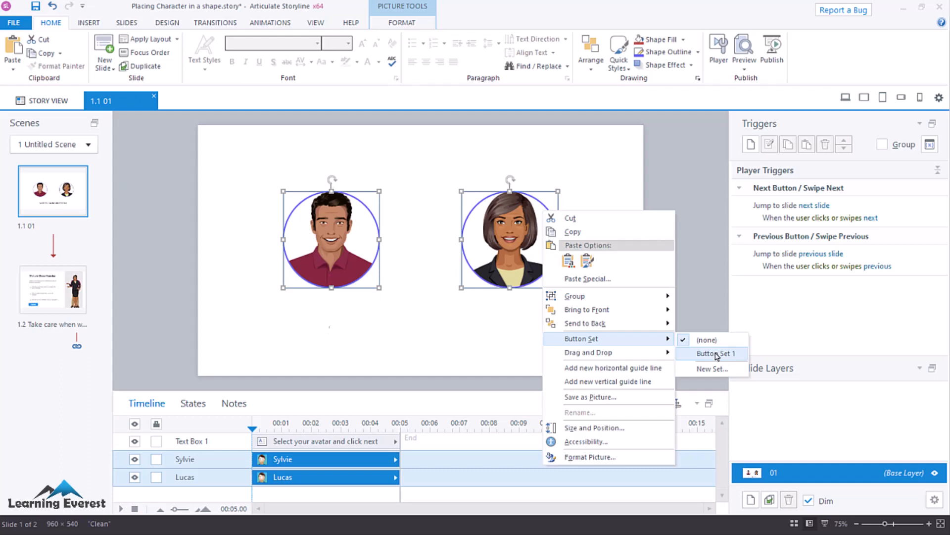
pyautogui.moveTo(712, 369)
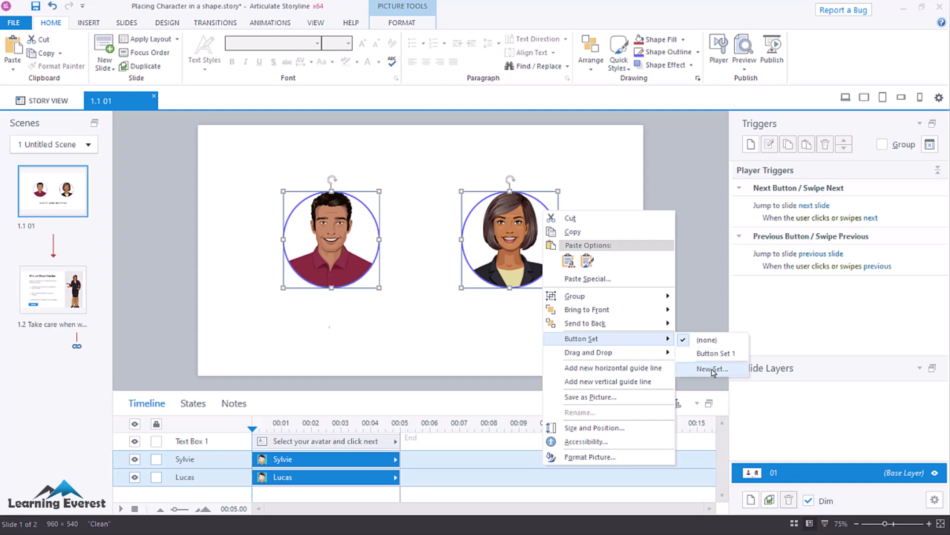
pyautogui.moveTo(714, 354)
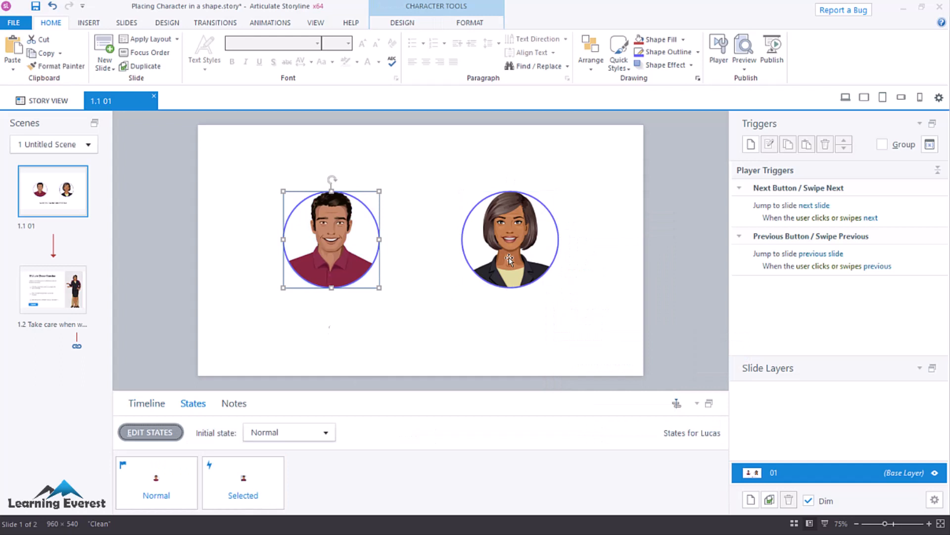
pyautogui.click(509, 238)
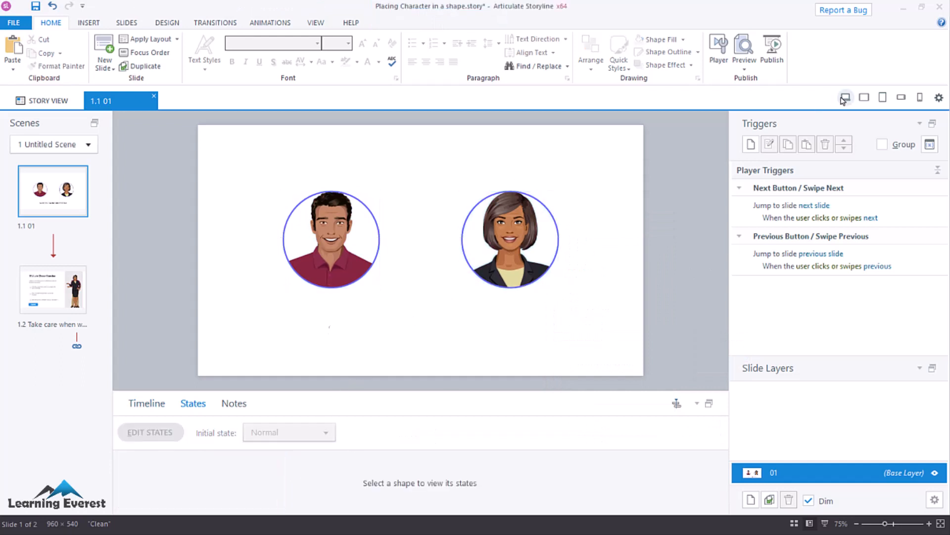
# Preview slide 01 with both portraits and the 'Select your avatar and click next' caption
pyautogui.click(743, 47)
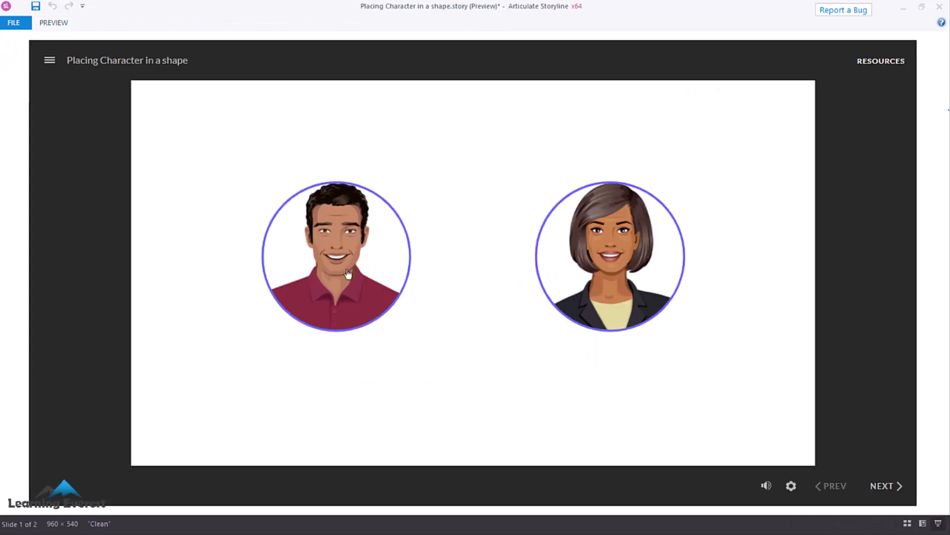
pyautogui.moveTo(380, 298)
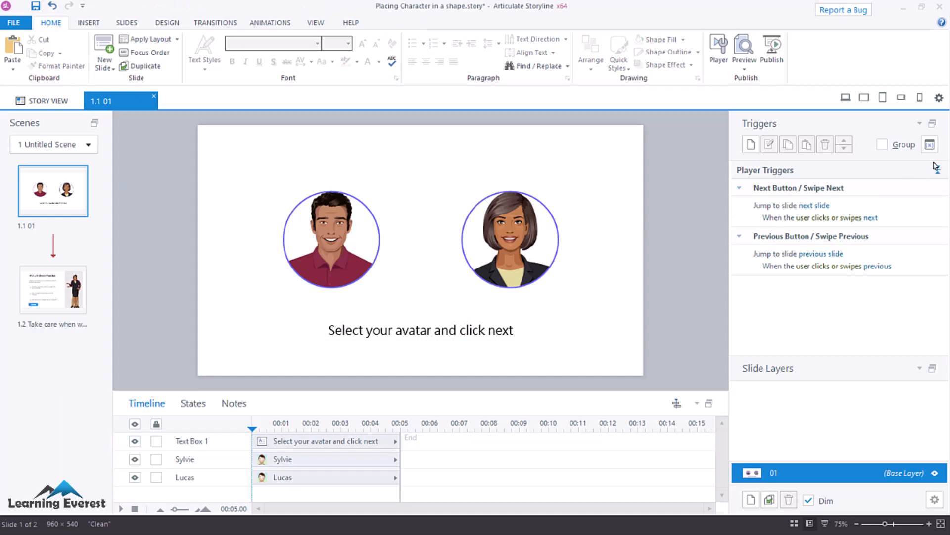
# Create True/False project variables Sylvie and Lucas, defaulting to False
pyautogui.click(929, 144)
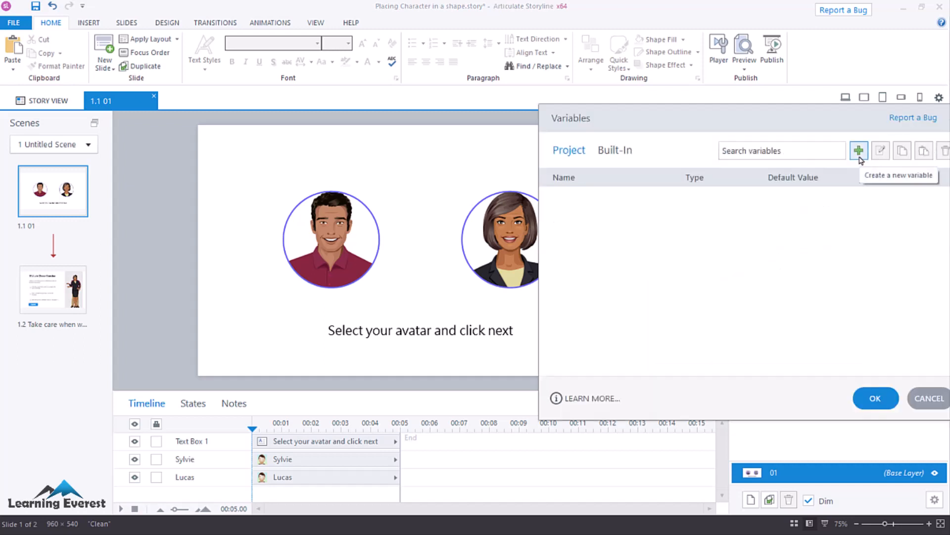
pyautogui.click(859, 150)
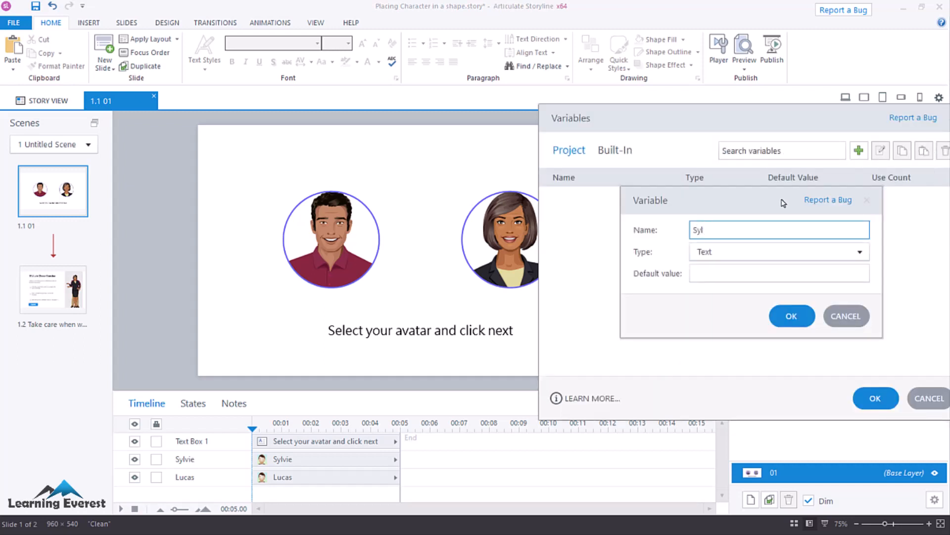
pyautogui.click(859, 251)
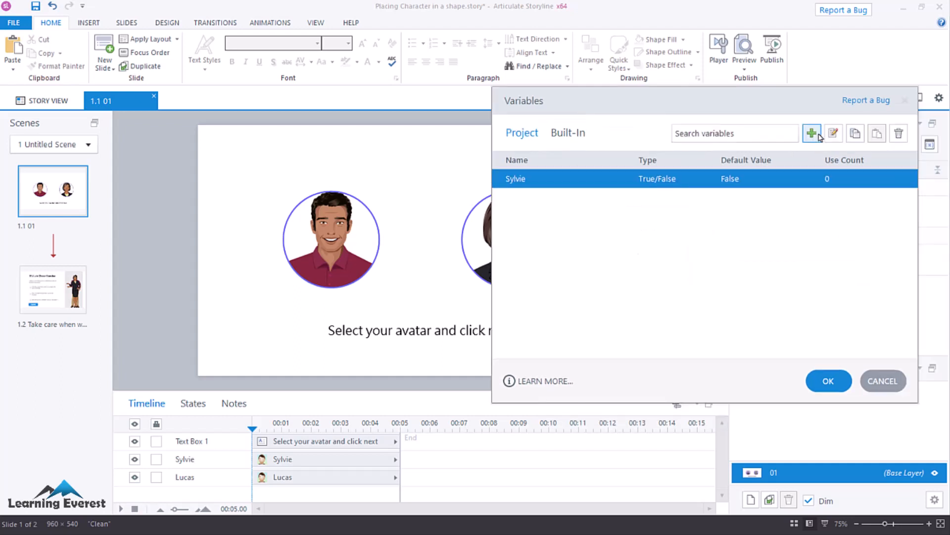
pyautogui.click(812, 133)
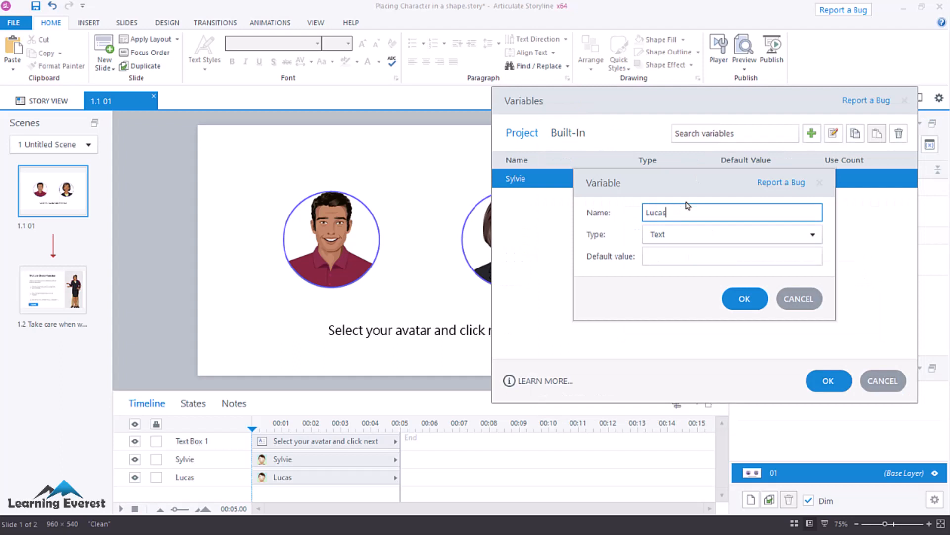
pyautogui.click(731, 234)
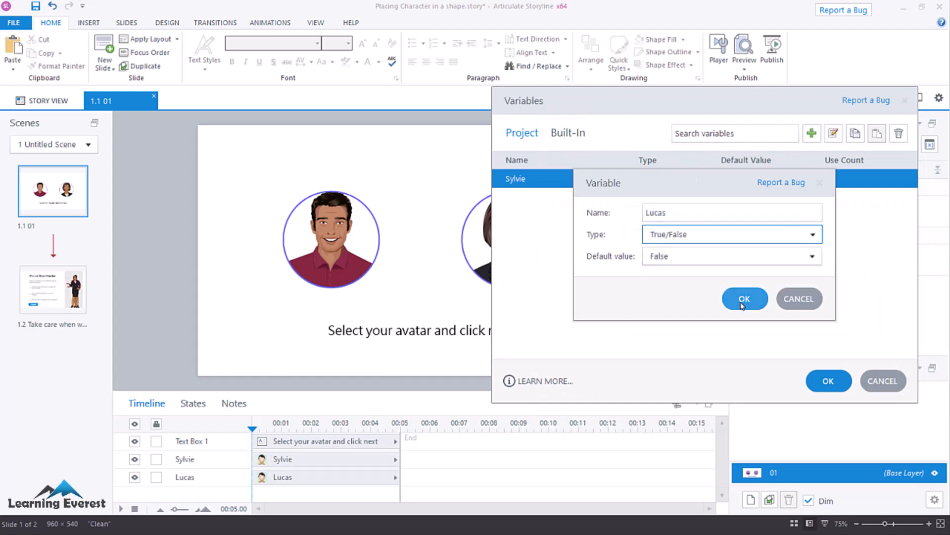
pyautogui.click(744, 298)
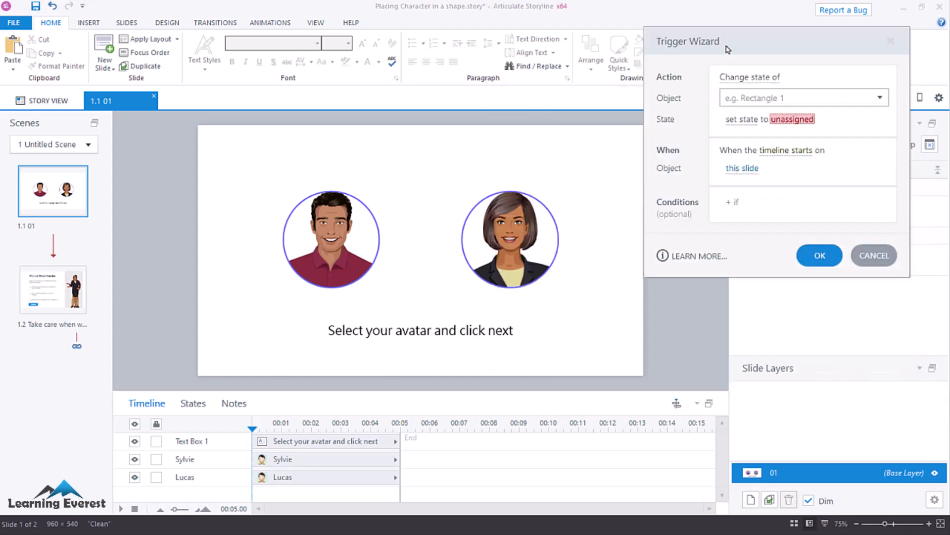
# Add triggers setting Sylvie and Lucas variables to True when each portrait is Selected
pyautogui.click(749, 78)
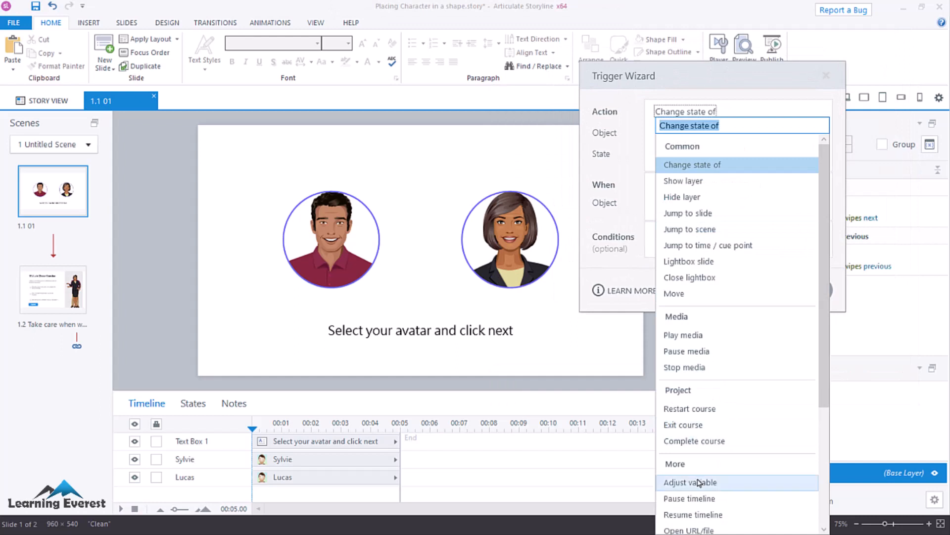
pyautogui.click(689, 482)
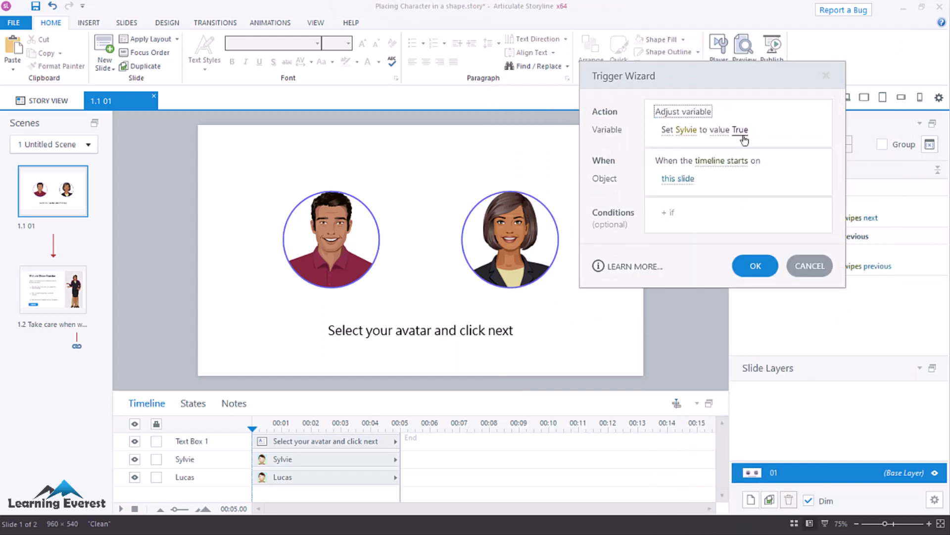
pyautogui.click(723, 160)
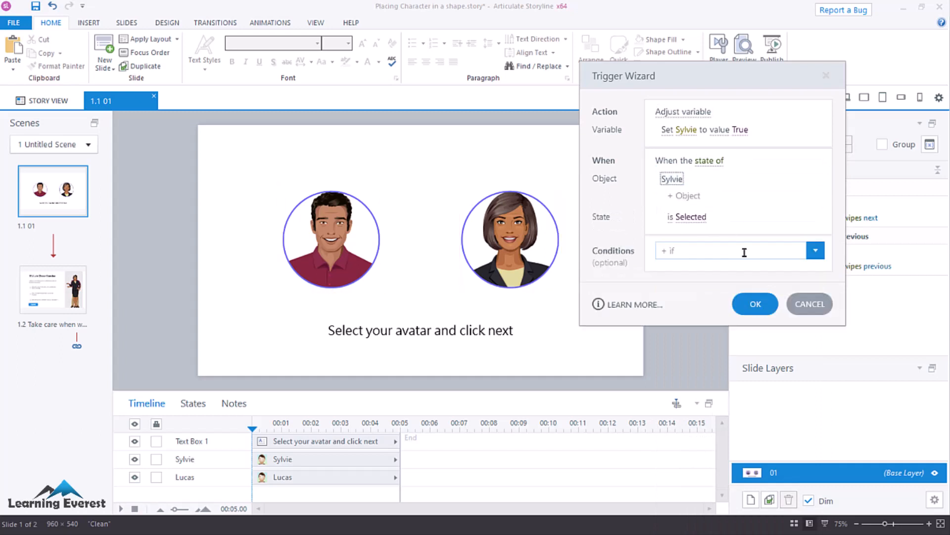
pyautogui.click(754, 303)
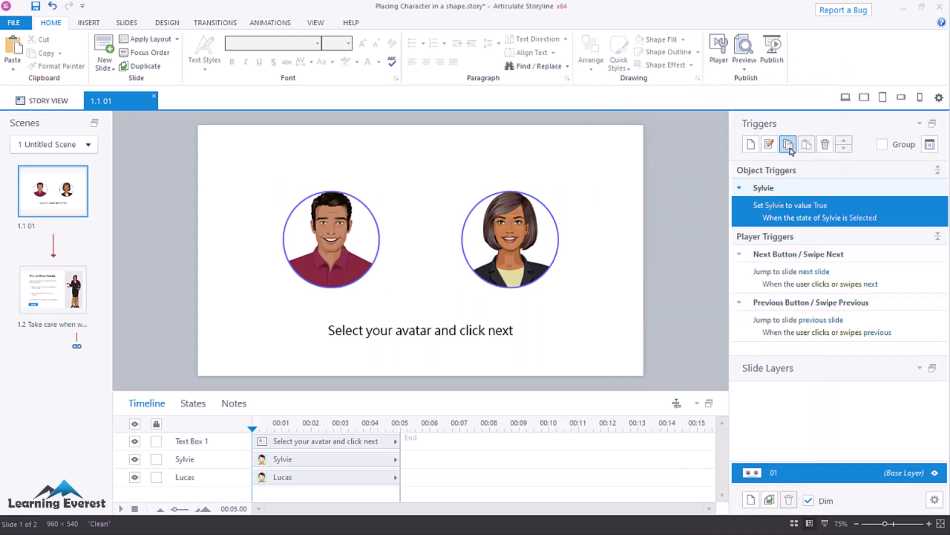
pyautogui.click(788, 144)
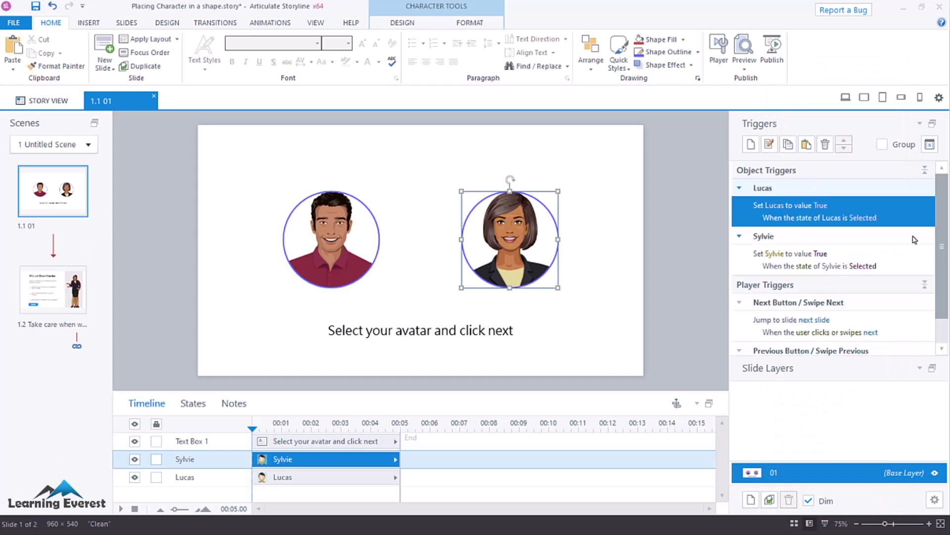
pyautogui.click(831, 259)
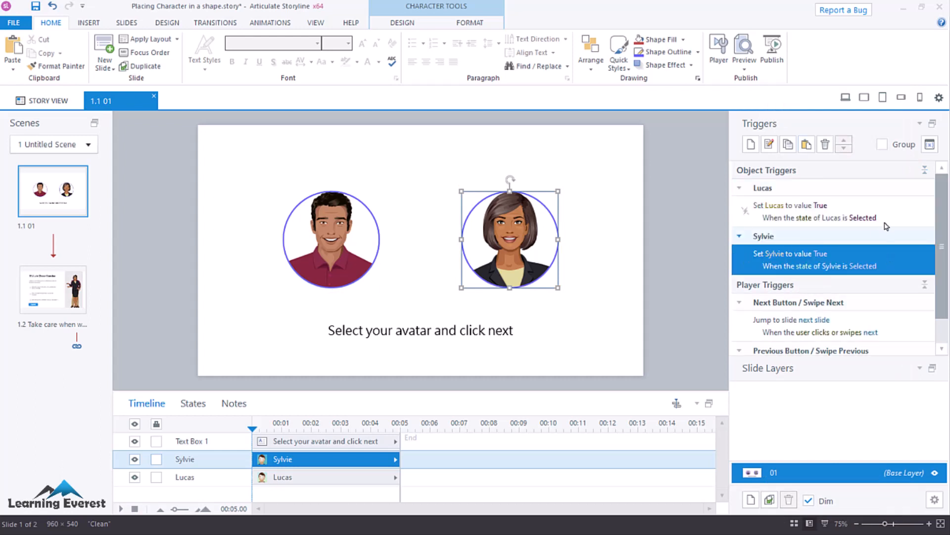
pyautogui.click(53, 290)
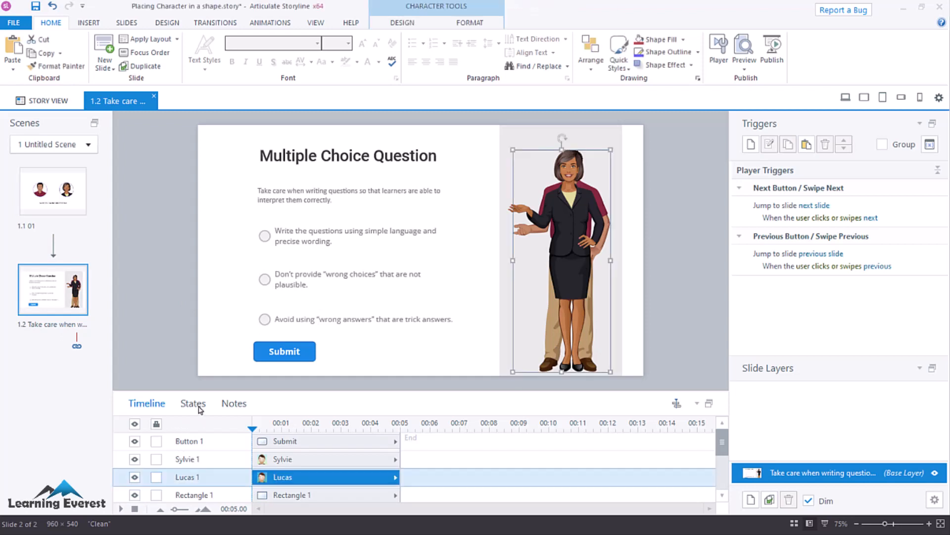
# Set the full-body Lucas character's initial state to Hidden on slide 1.2
pyautogui.click(192, 403)
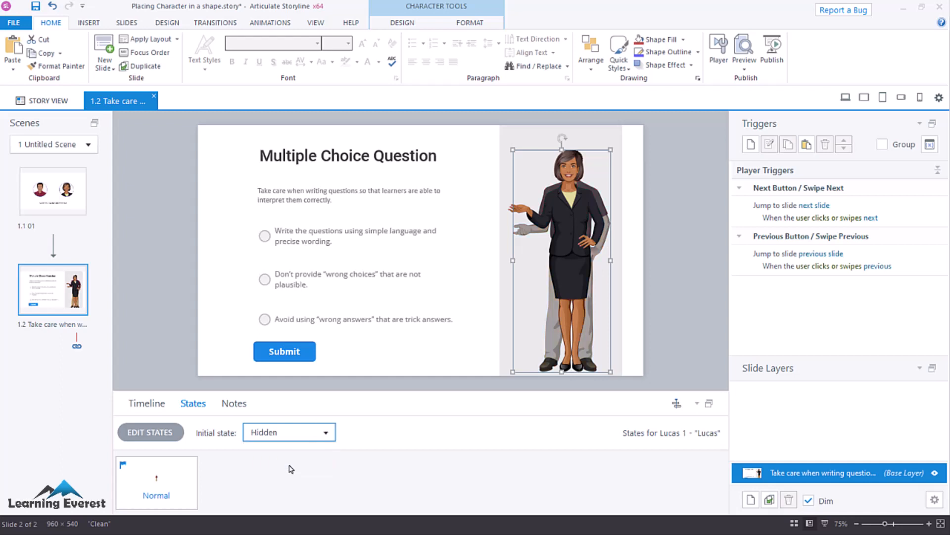
pyautogui.click(146, 403)
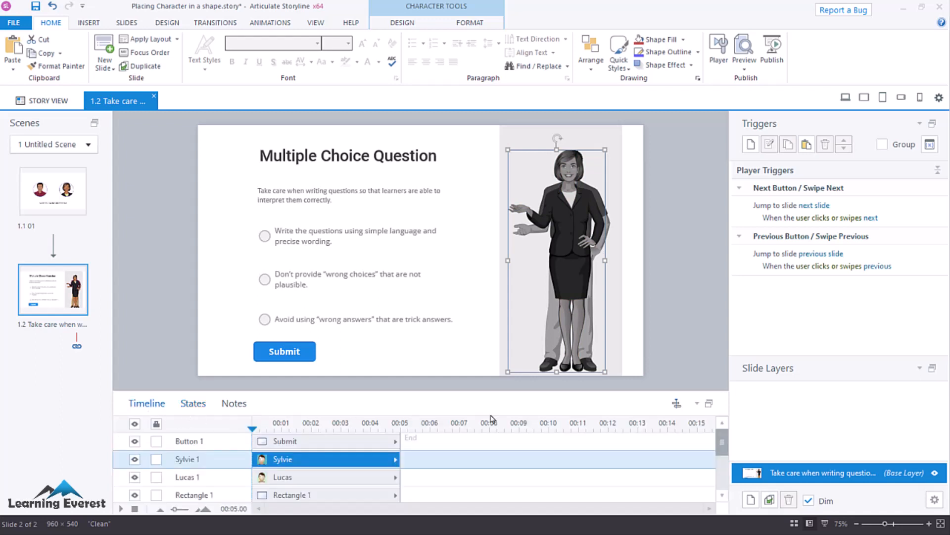
pyautogui.moveTo(761, 155)
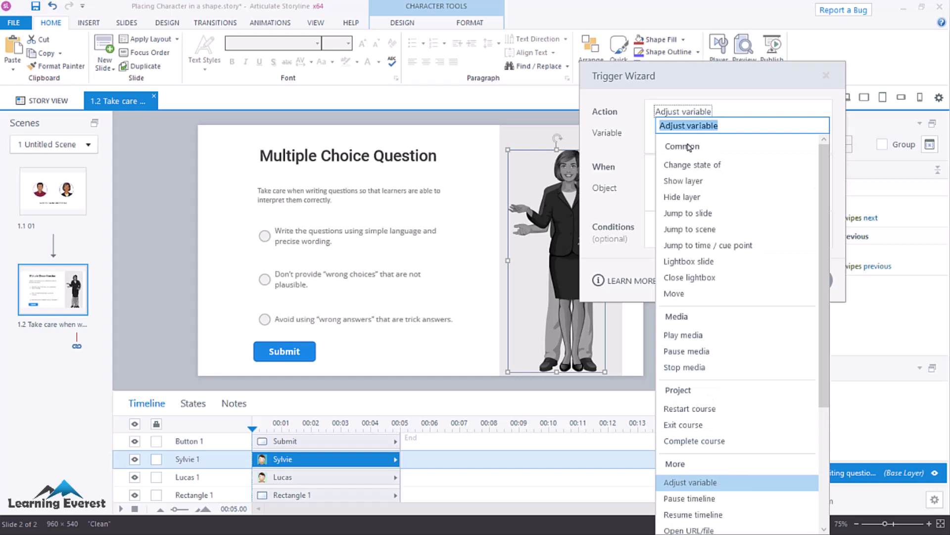
# Add a trigger changing Sylvie 1 to Normal at timeline start if Sylvie = True
pyautogui.click(692, 165)
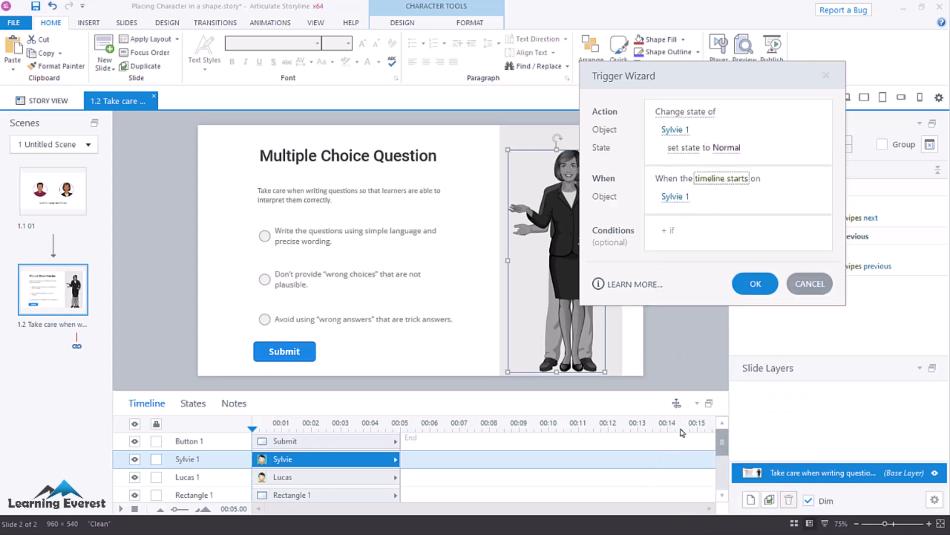
pyautogui.click(675, 197)
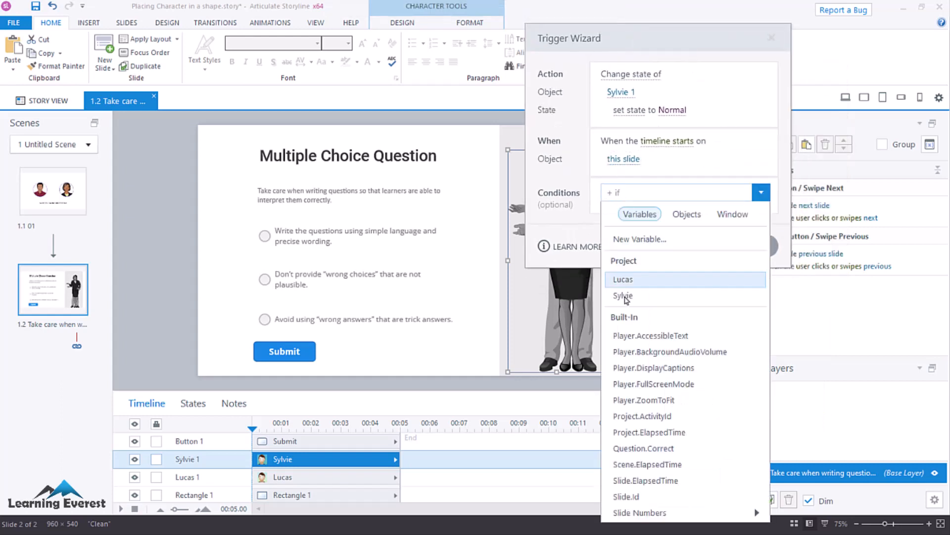
pyautogui.click(622, 296)
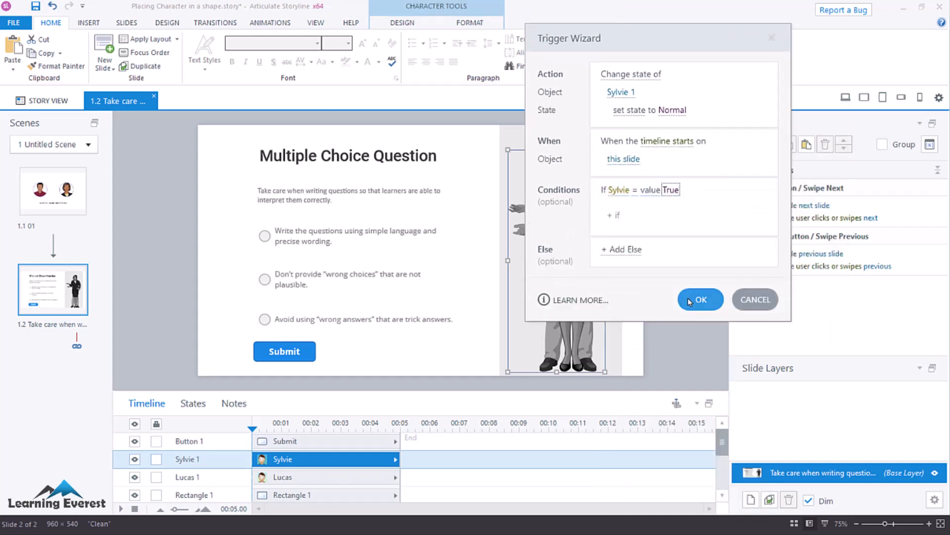
pyautogui.click(700, 299)
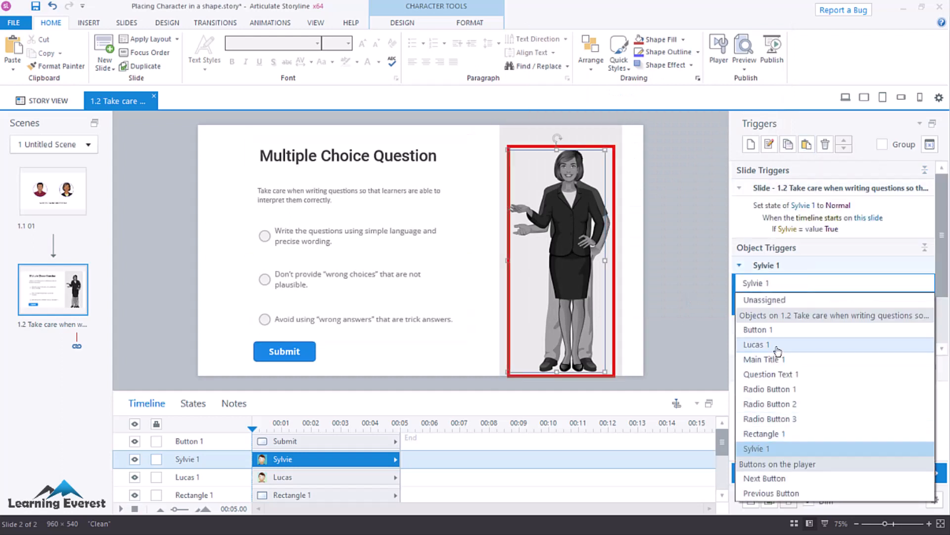
# Retarget the copied trigger to show Lucas 1 when Lucas = True, and preview
pyautogui.click(756, 448)
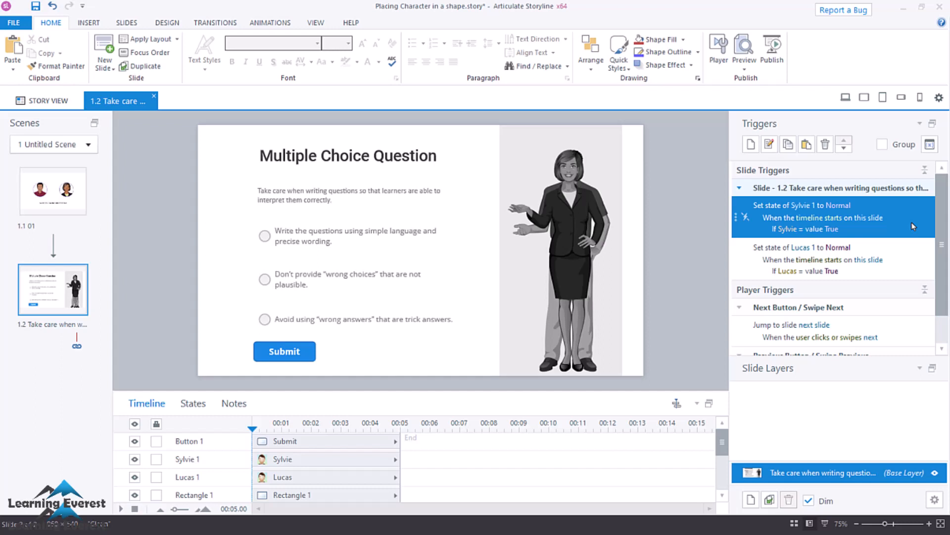
pyautogui.click(818, 259)
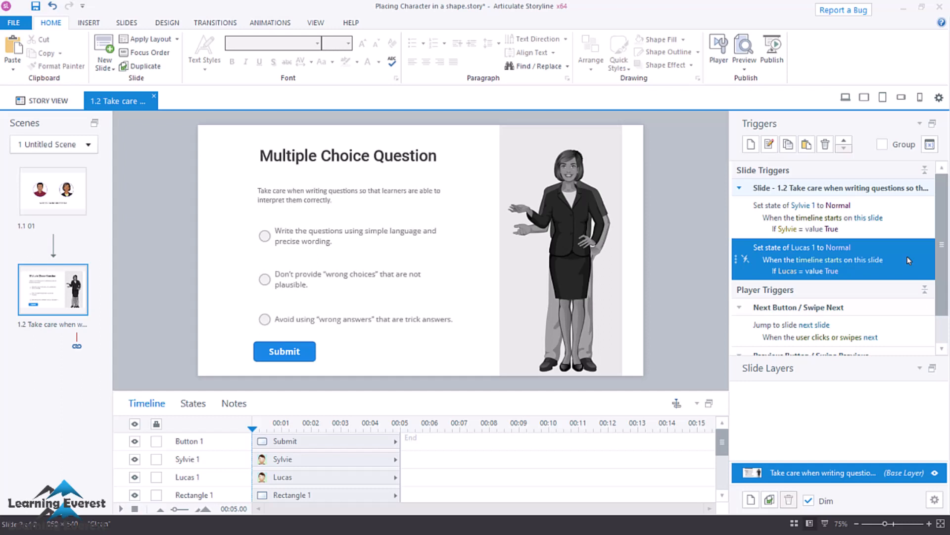
pyautogui.click(807, 205)
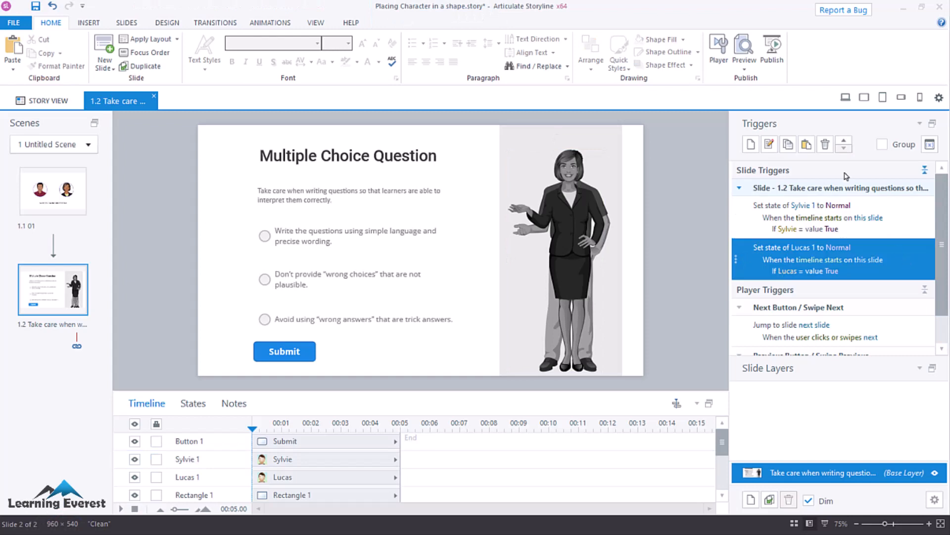
pyautogui.click(744, 50)
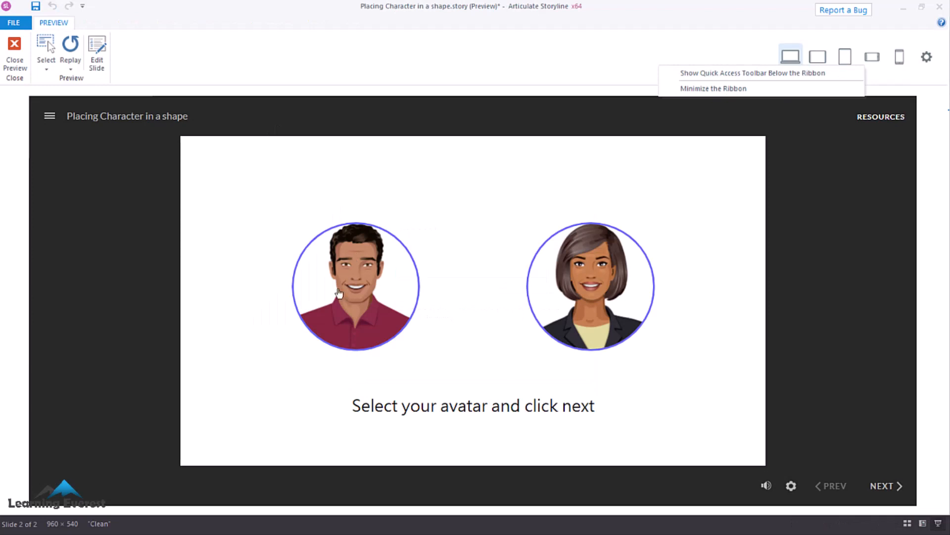
# Preview choosing Lucas, then replay and choose Sylvie to confirm the matching avatar appears
pyautogui.click(885, 485)
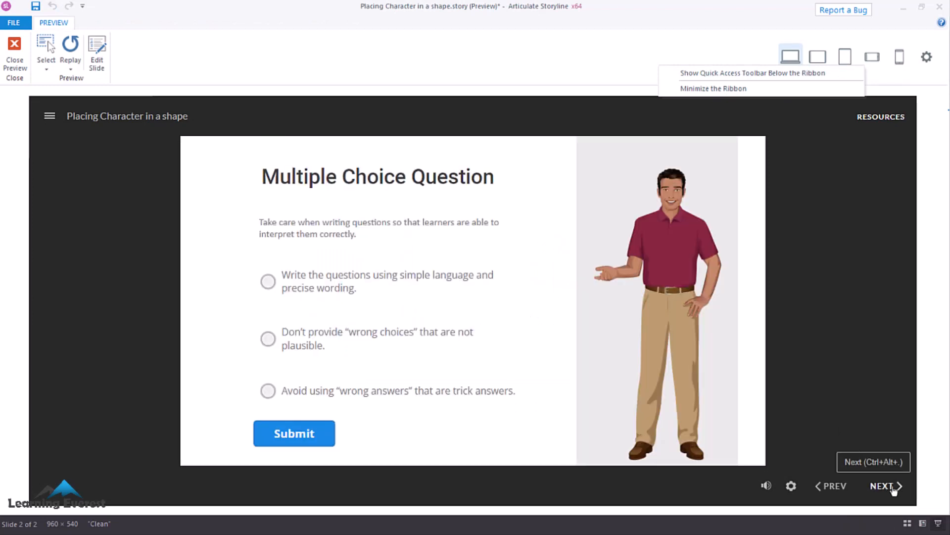
pyautogui.moveTo(34, 81)
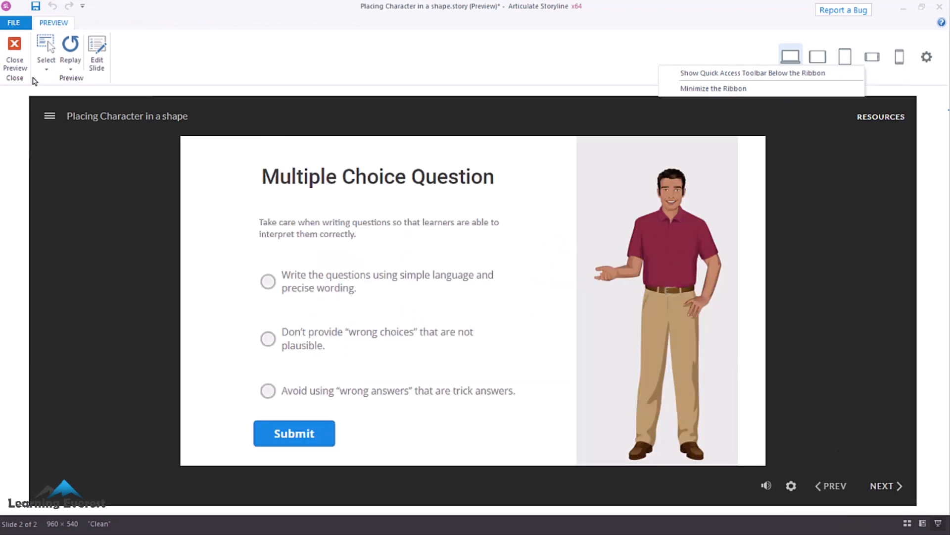
pyautogui.click(70, 60)
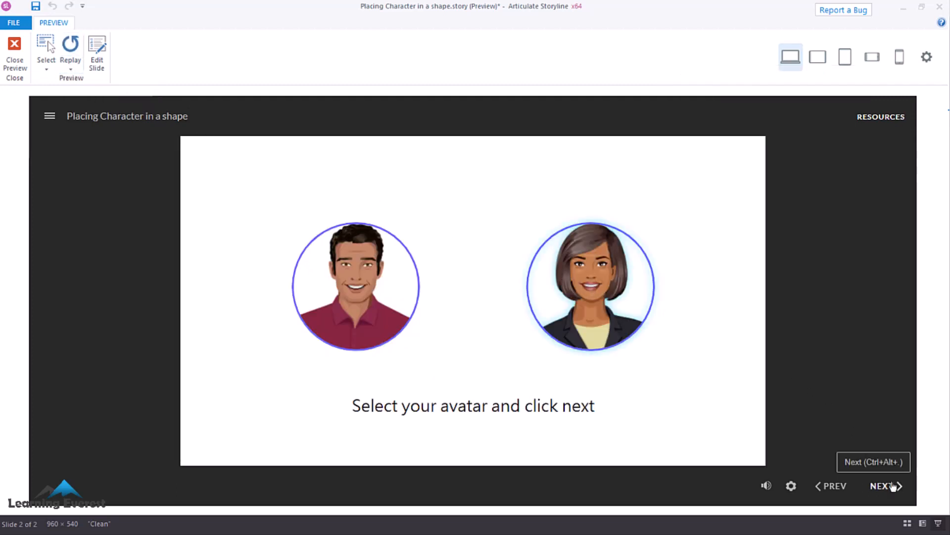
pyautogui.click(884, 485)
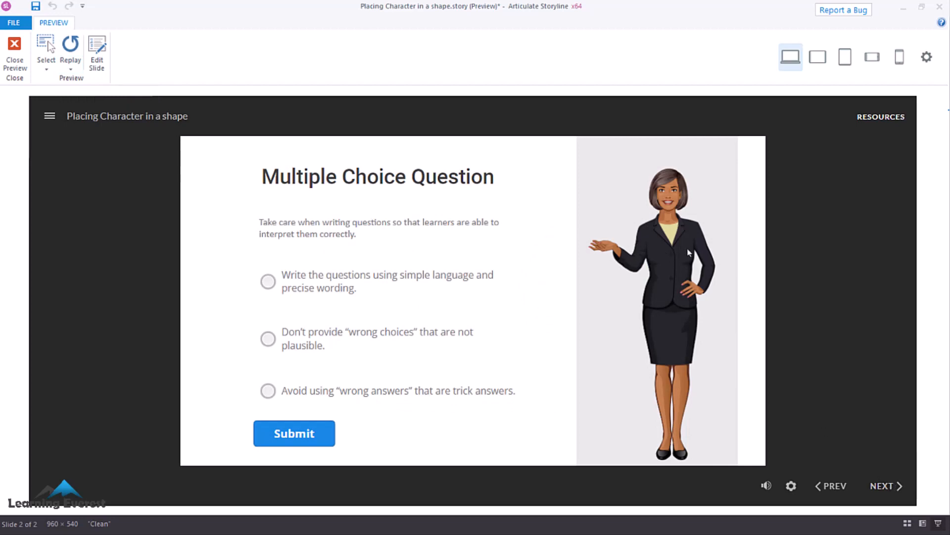
pyautogui.moveTo(921, 68)
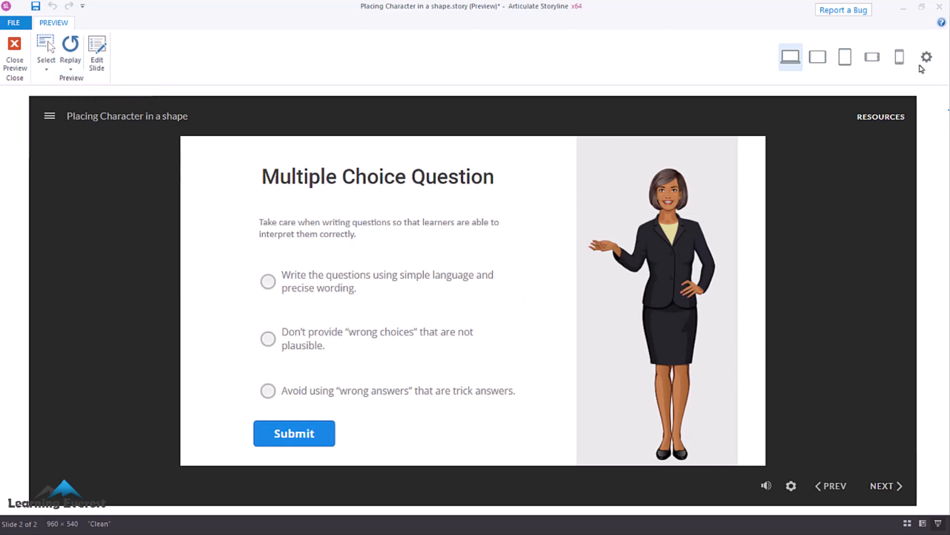